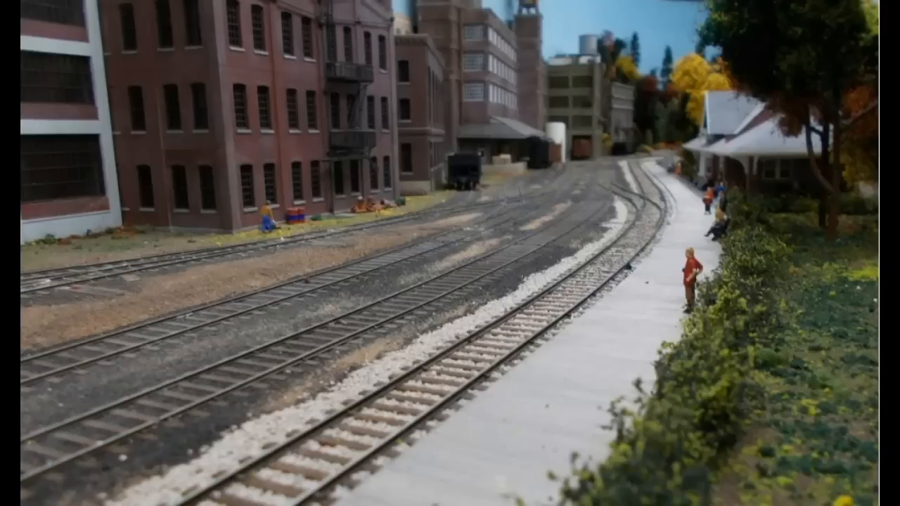
mouse_move(668, 239)
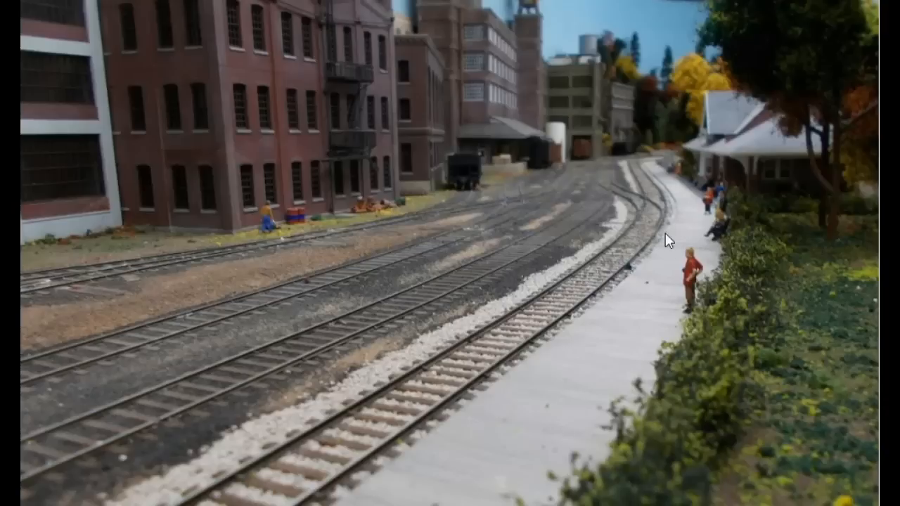
mouse_move(589, 335)
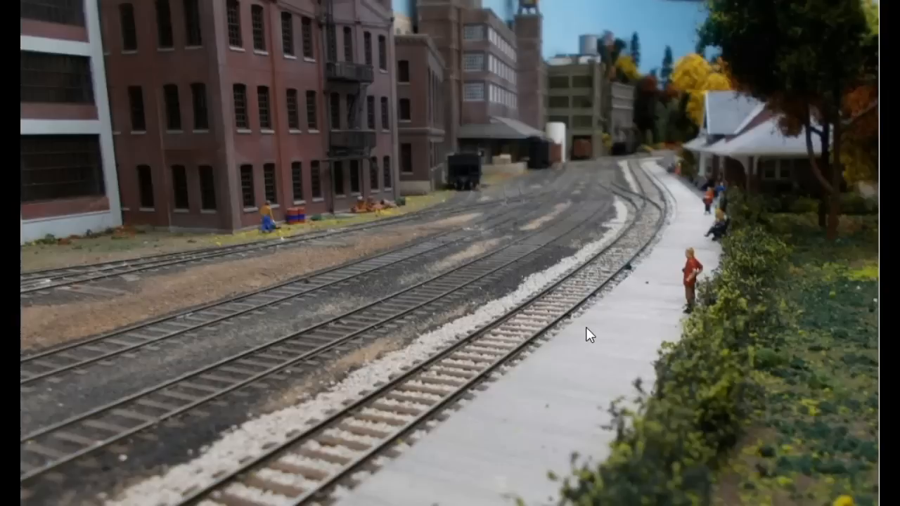
mouse_move(597, 295)
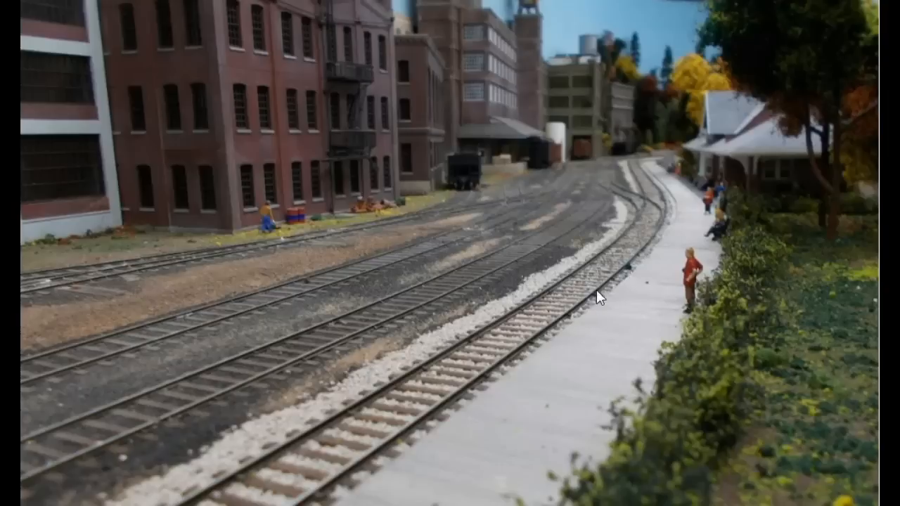
mouse_move(687, 181)
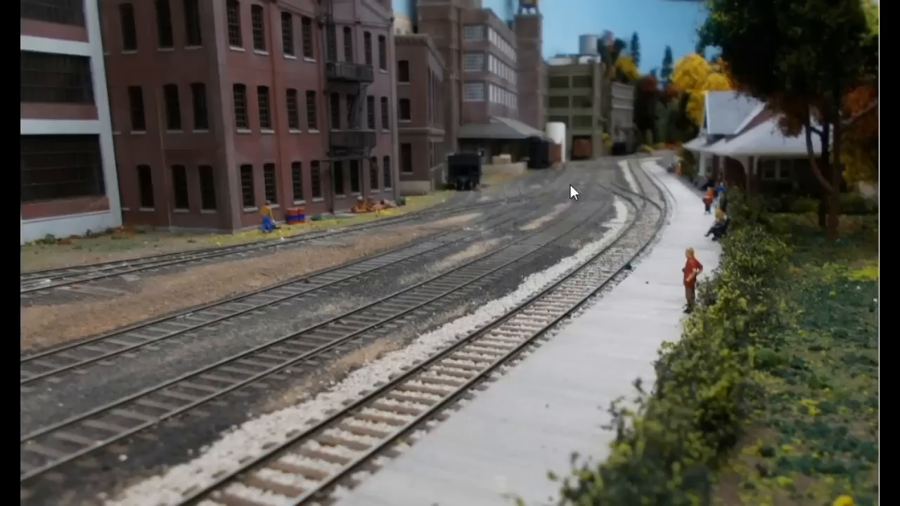
mouse_move(594, 265)
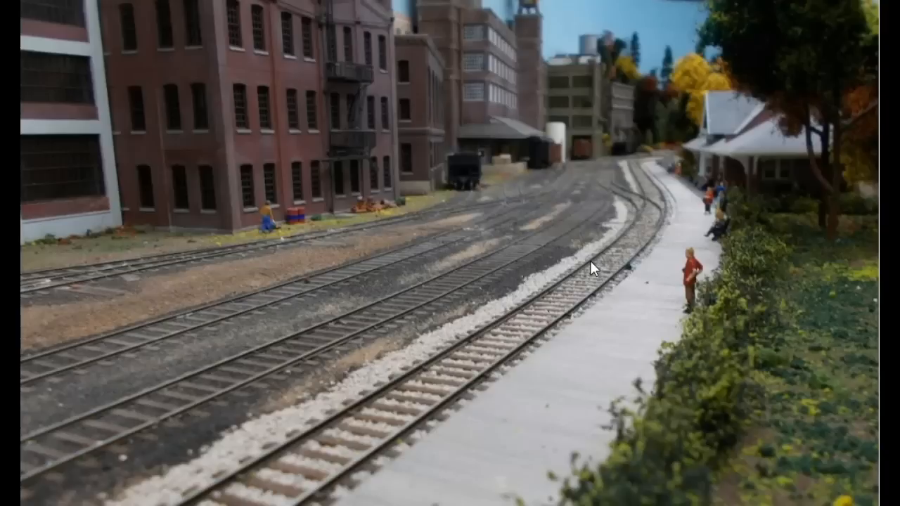
mouse_move(711, 45)
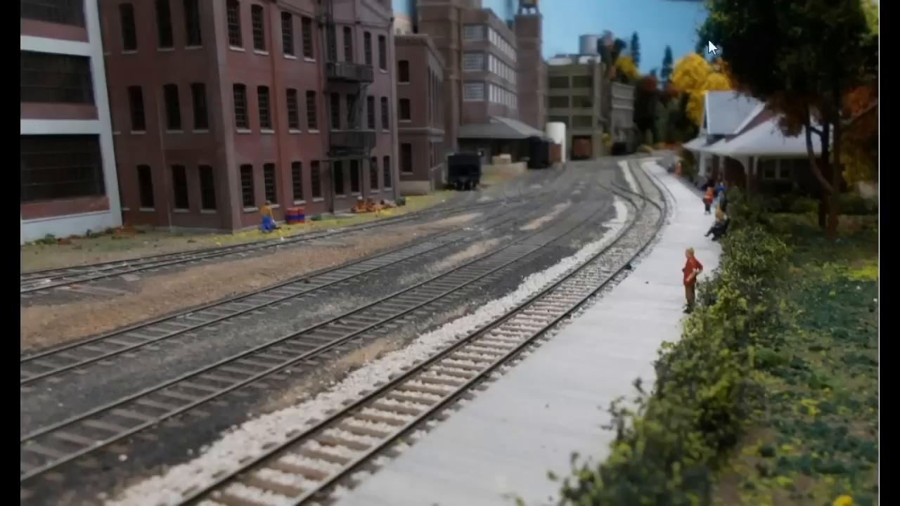
mouse_move(622, 178)
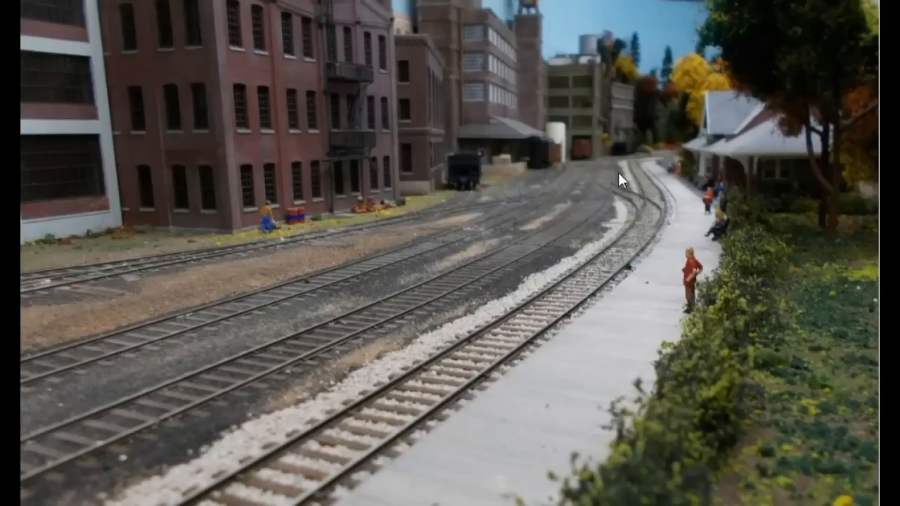
mouse_move(597, 224)
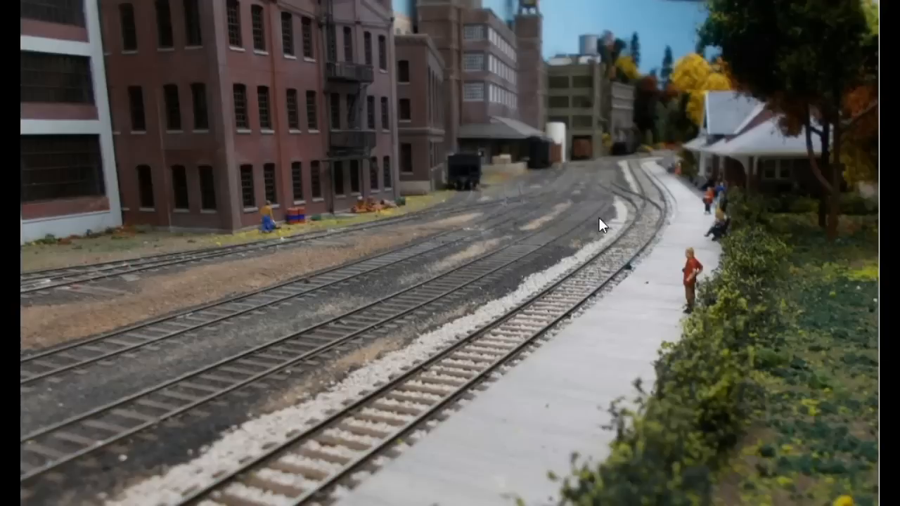
mouse_move(555, 181)
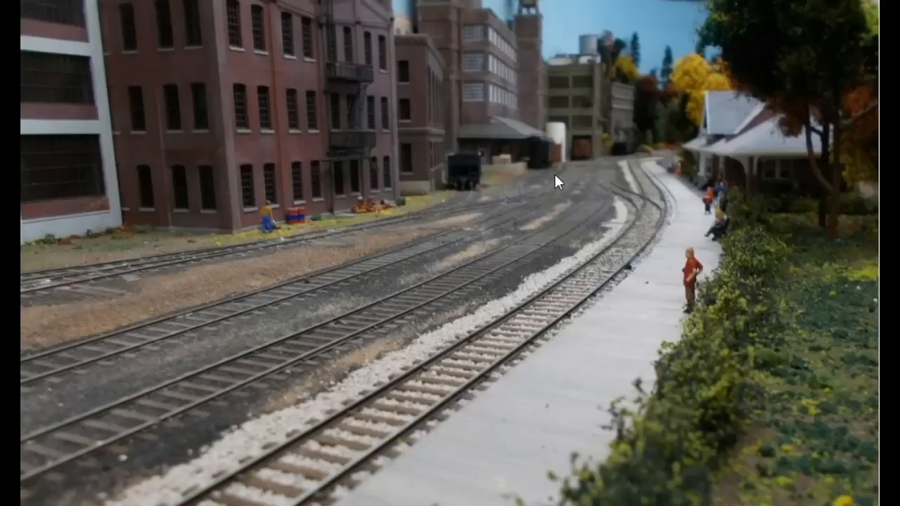
mouse_move(531, 239)
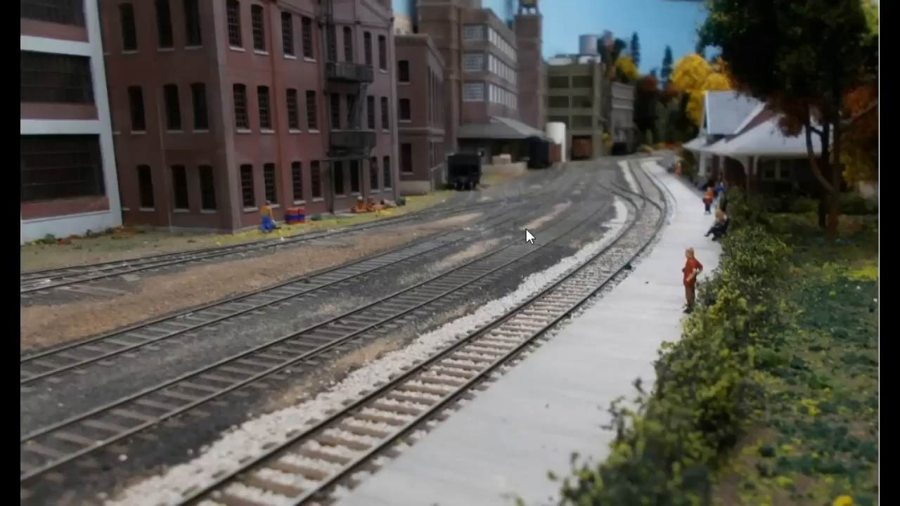
mouse_move(513, 204)
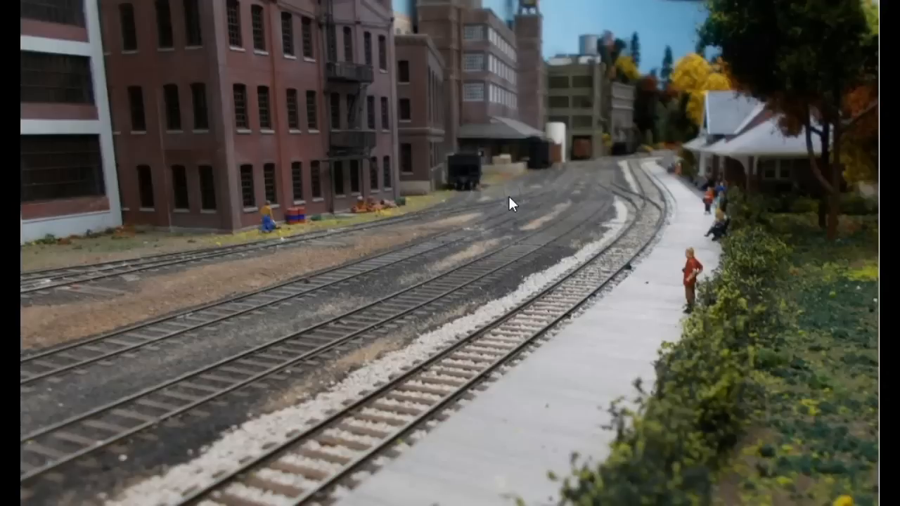
mouse_move(492, 228)
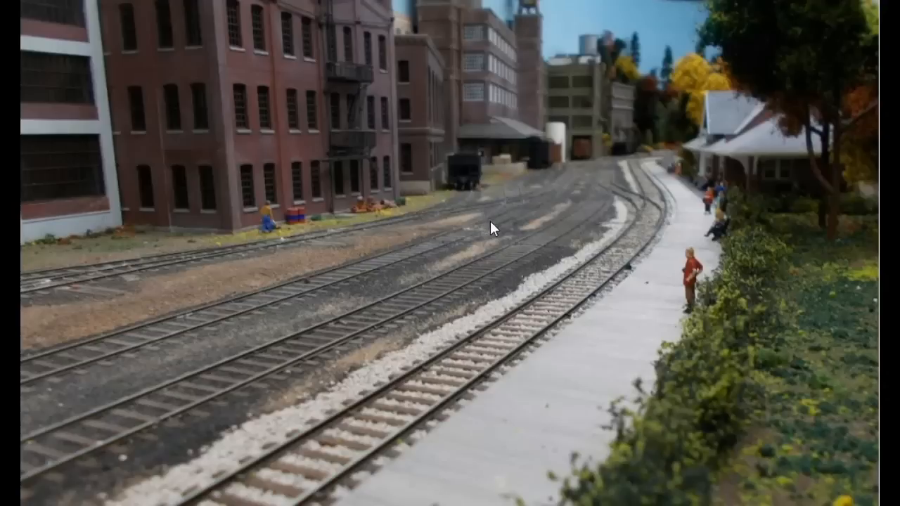
mouse_move(503, 227)
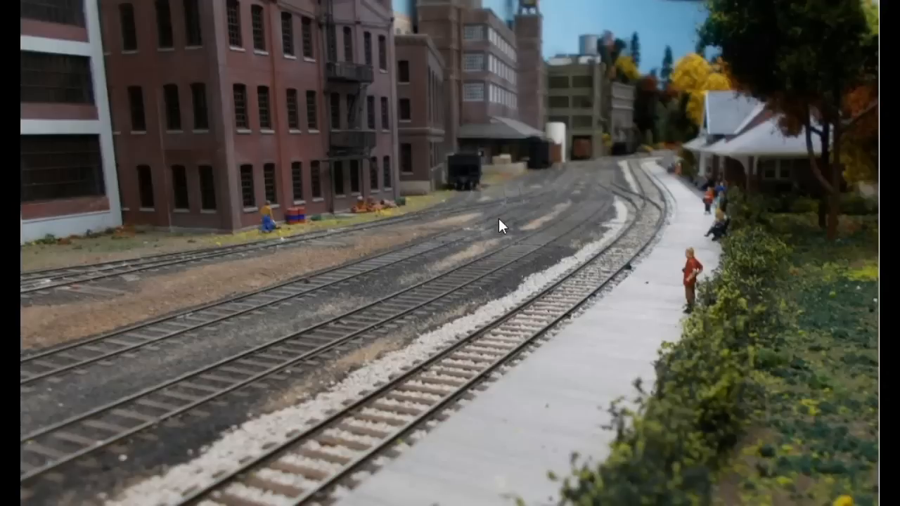